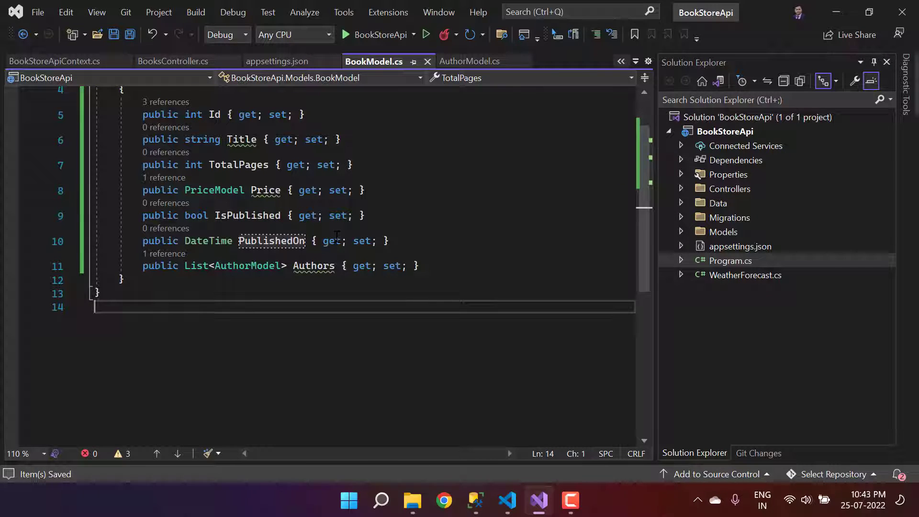
{"action": "mouse_move", "coordinate": [463, 233]}
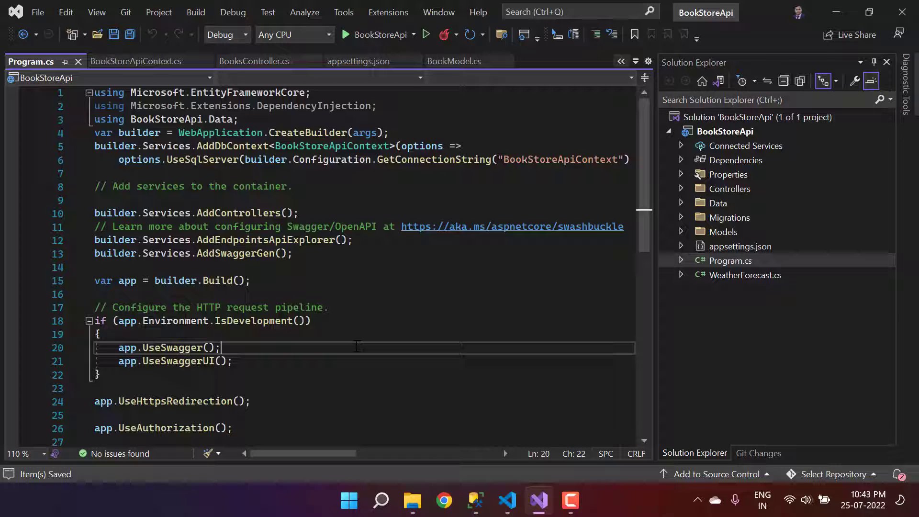
- Add builder.Services.AddCors with a default policy allowing any header, origin and method
{"action": "double_click", "coordinate": [115, 147]}
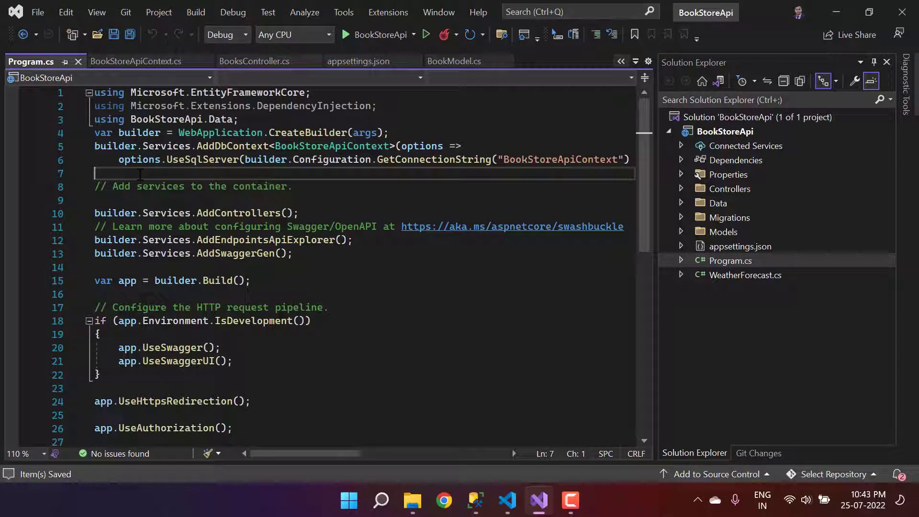
{"action": "type", "text": "builder.Services.AddCors(options =>"}
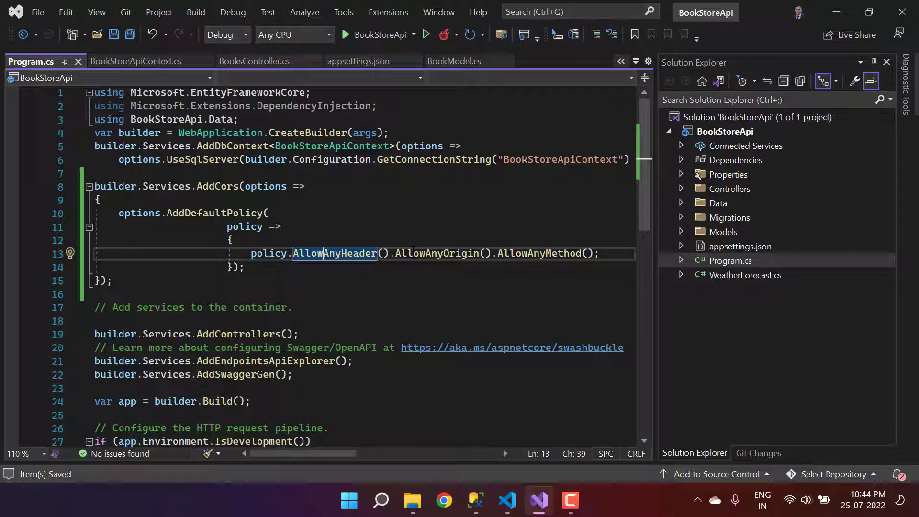
{"action": "left_click", "coordinate": [530, 253]}
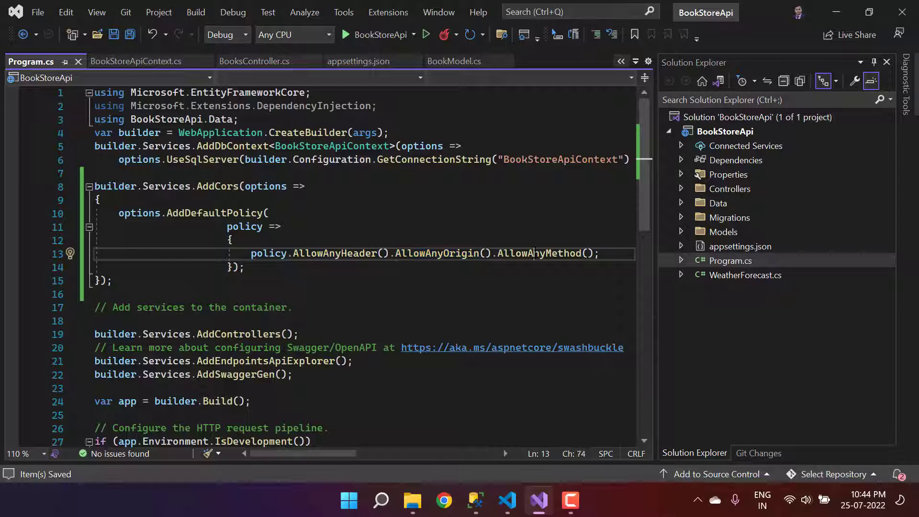
{"action": "left_click", "coordinate": [246, 267]}
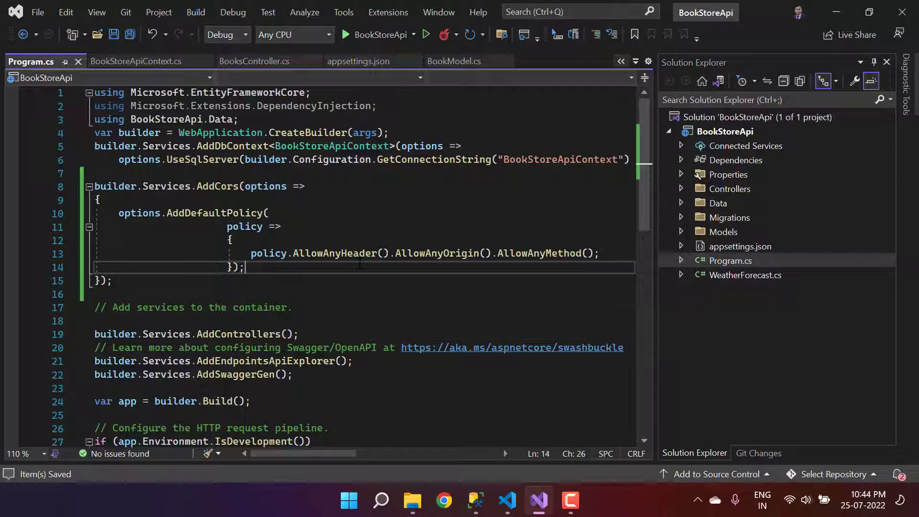
{"action": "left_click", "coordinate": [442, 254]}
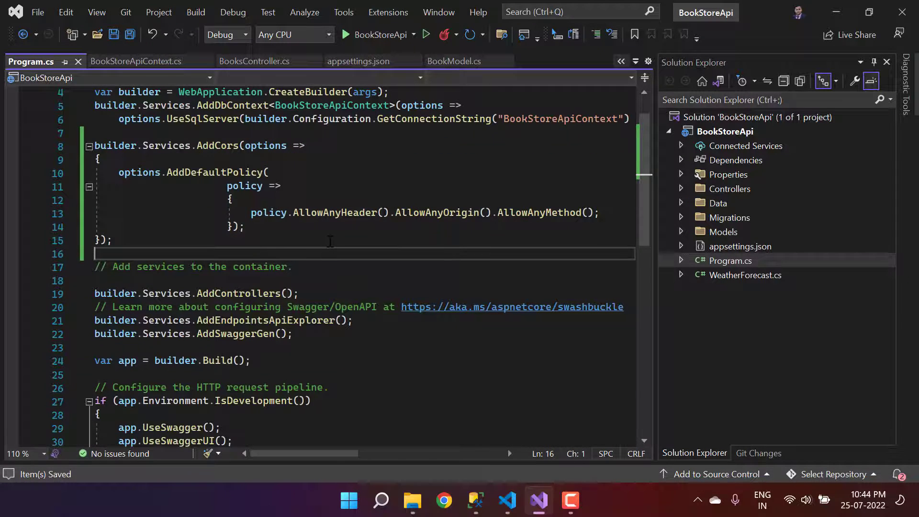
- Add app.UseCors(); after app.UseAuthorization() and save Program.cs
{"action": "scroll", "scroll_direction": "down", "scroll_amount": 3}
{"action": "type", "text": "app."}
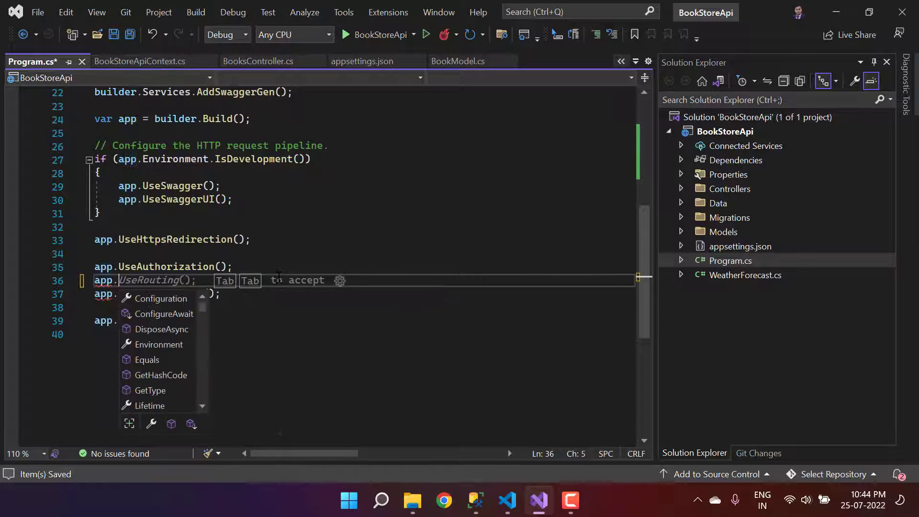
{"action": "type", "text": "UseCors"}
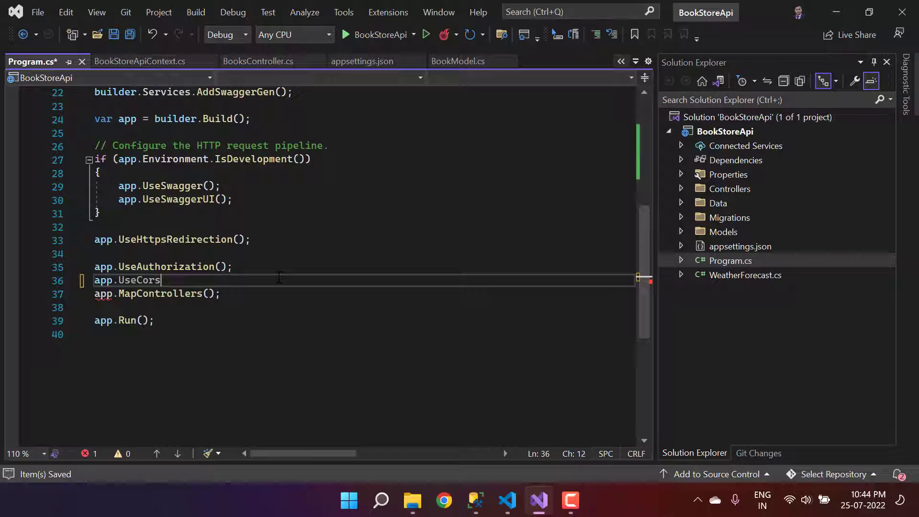
{"action": "type", "text": "();"}
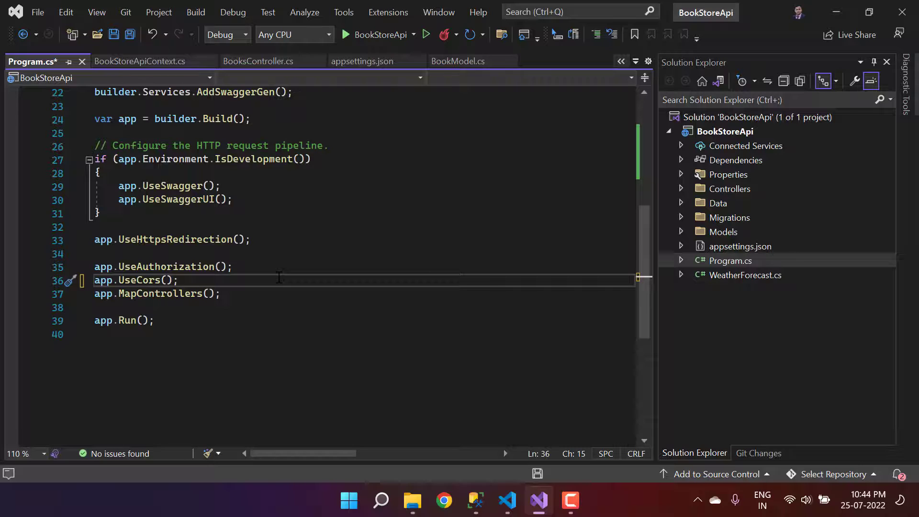
{"action": "key", "text": "ctrl+s"}
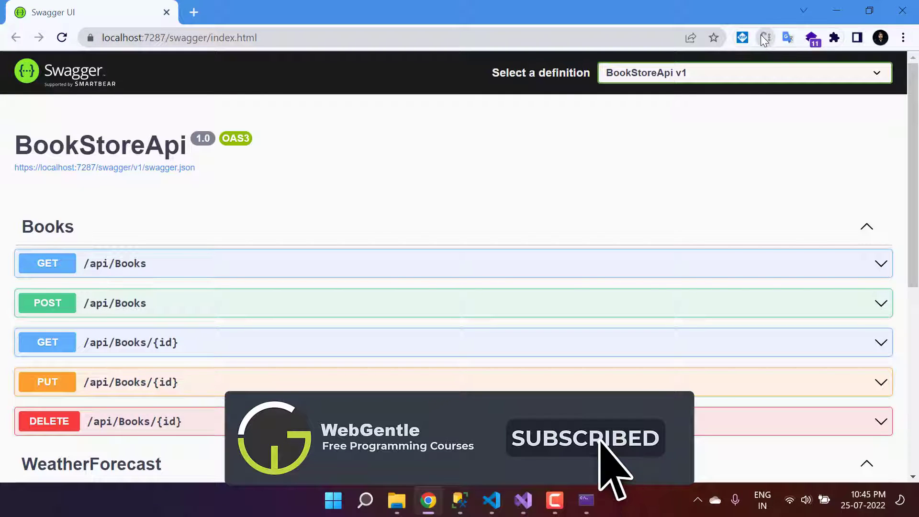
- Turn off the CORS extension and load the Book Store app's All books page in Chrome
{"action": "left_click", "coordinate": [765, 38]}
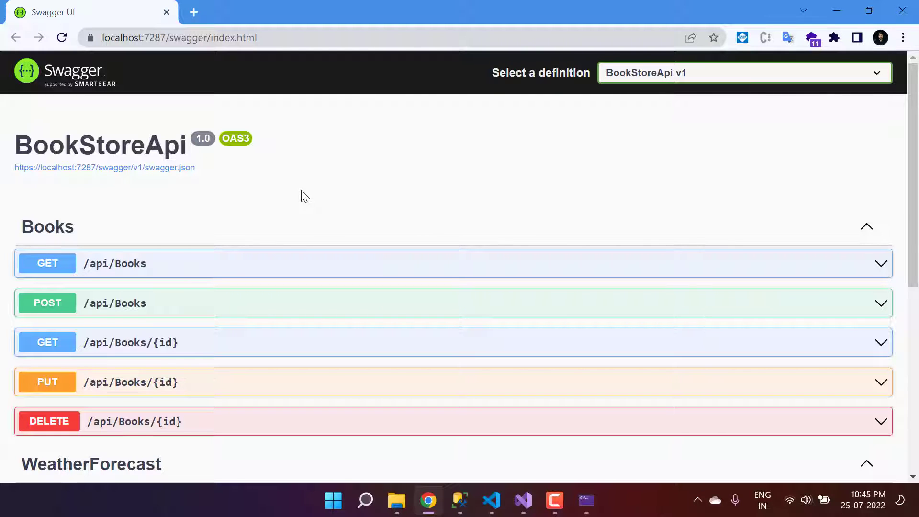
{"action": "type", "text": "chr"}
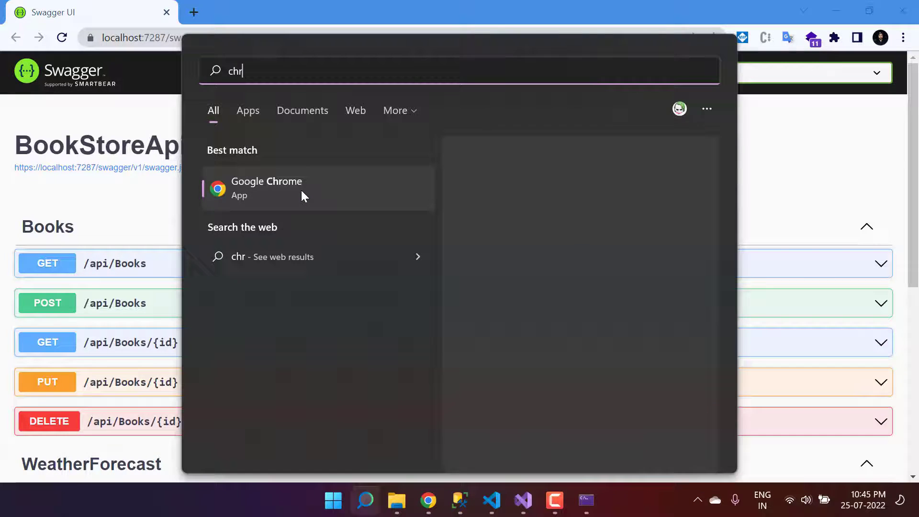
{"action": "left_click", "coordinate": [267, 187]}
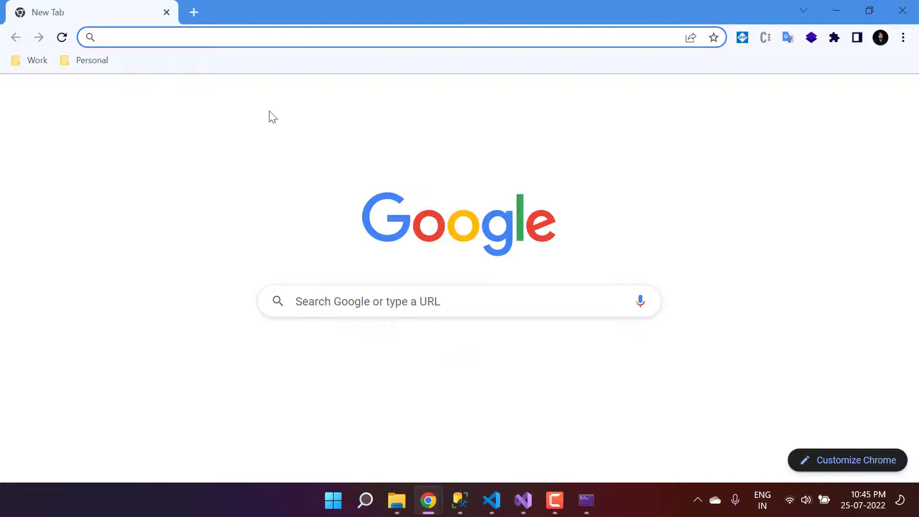
{"action": "left_click", "coordinate": [766, 37]}
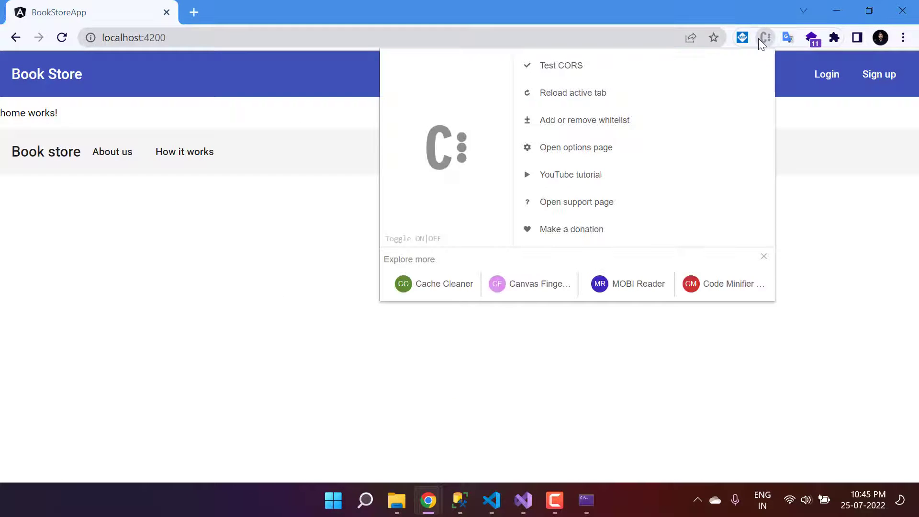
{"action": "mouse_move", "coordinate": [442, 151]}
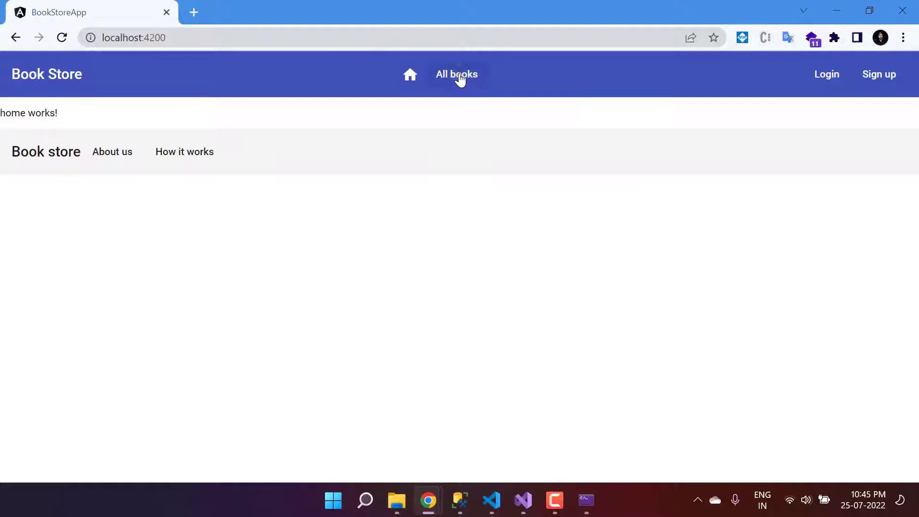
{"action": "left_click", "coordinate": [456, 75]}
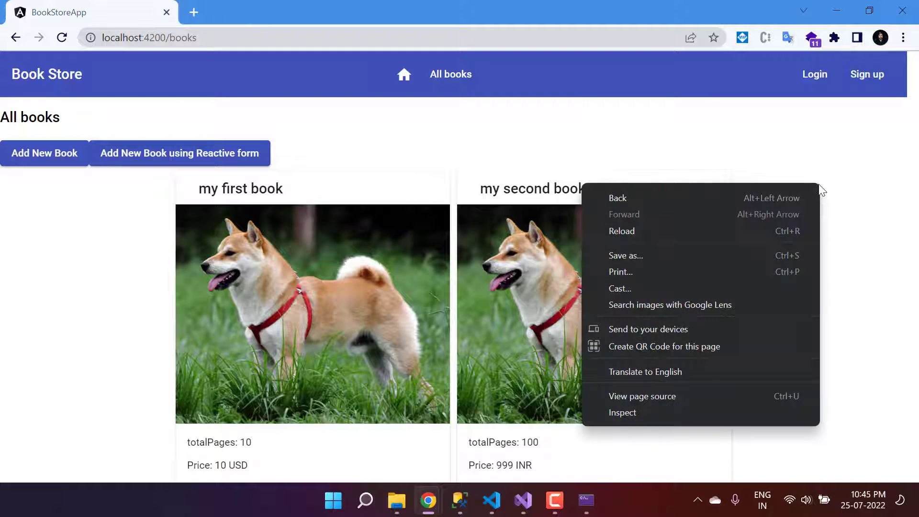
- Inspect the books XHR request in DevTools and preview its two-book response
{"action": "left_click", "coordinate": [746, 190]}
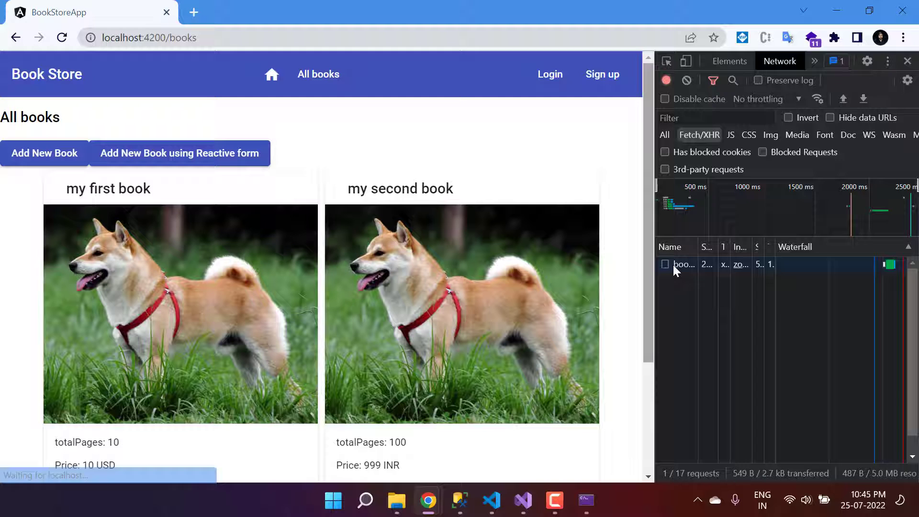
{"action": "left_click", "coordinate": [684, 264]}
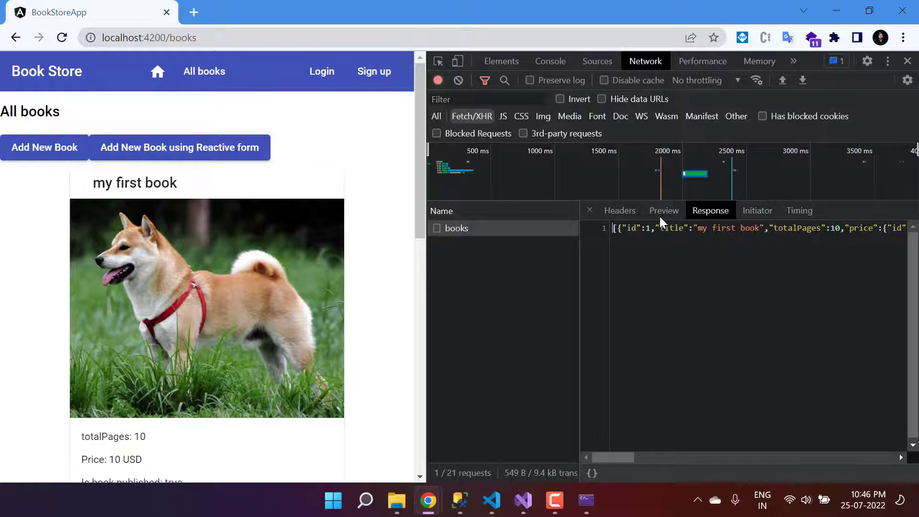
{"action": "left_click", "coordinate": [664, 211]}
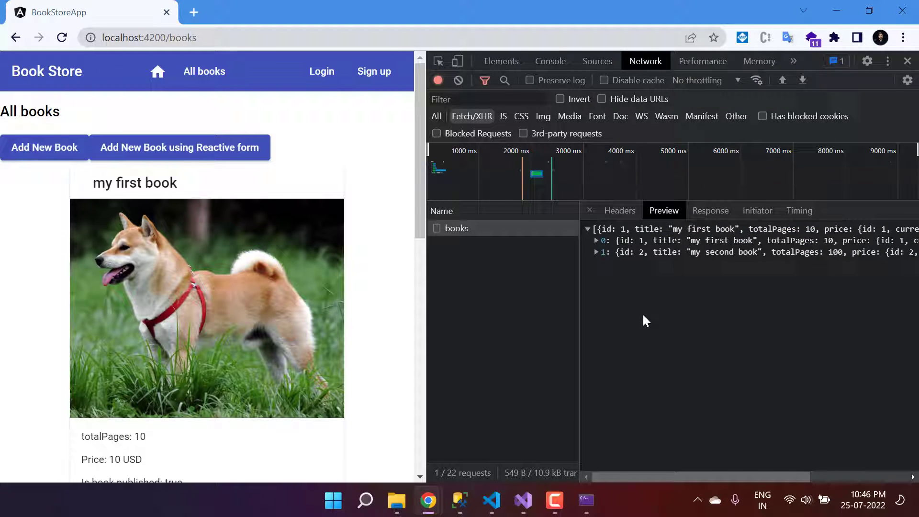
{"action": "mouse_move", "coordinate": [427, 279]}
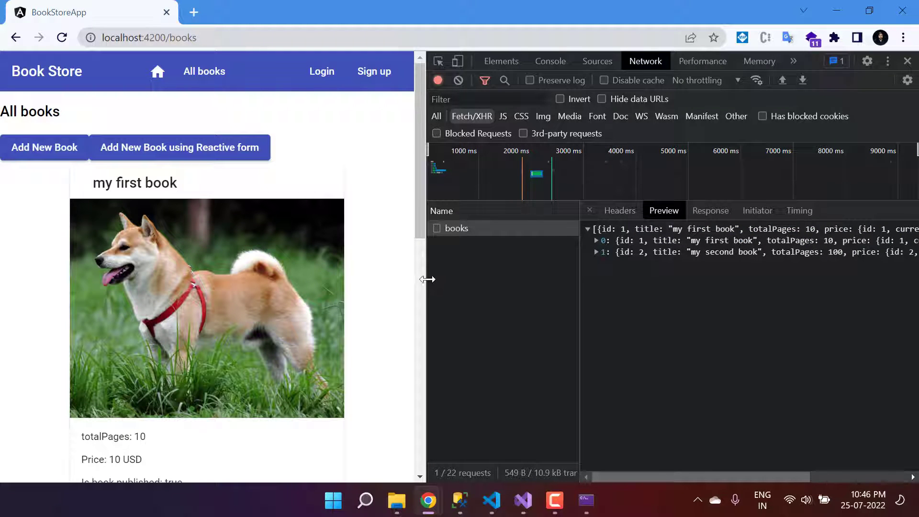
{"action": "left_click", "coordinate": [178, 153]}
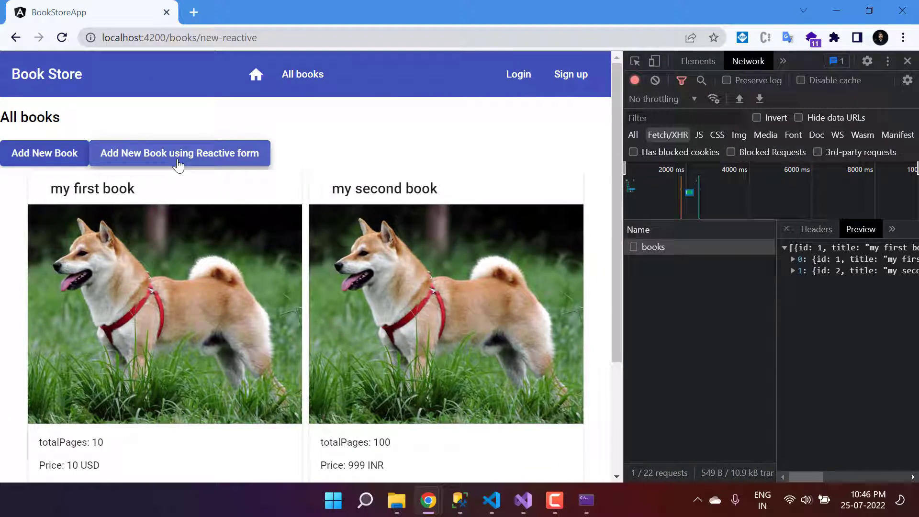
- Open the reactive add-book form and enter the title, author names and addresses
{"action": "left_click", "coordinate": [180, 153]}
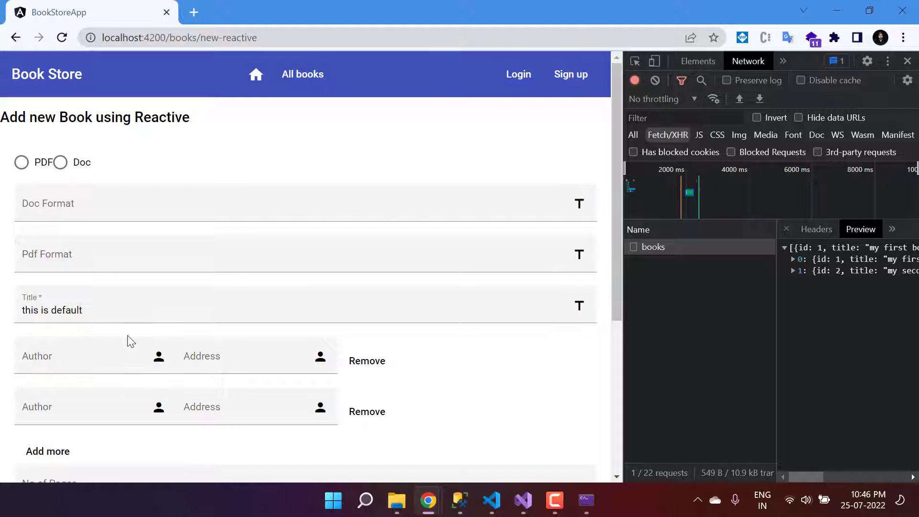
{"action": "type", "text": "form"}
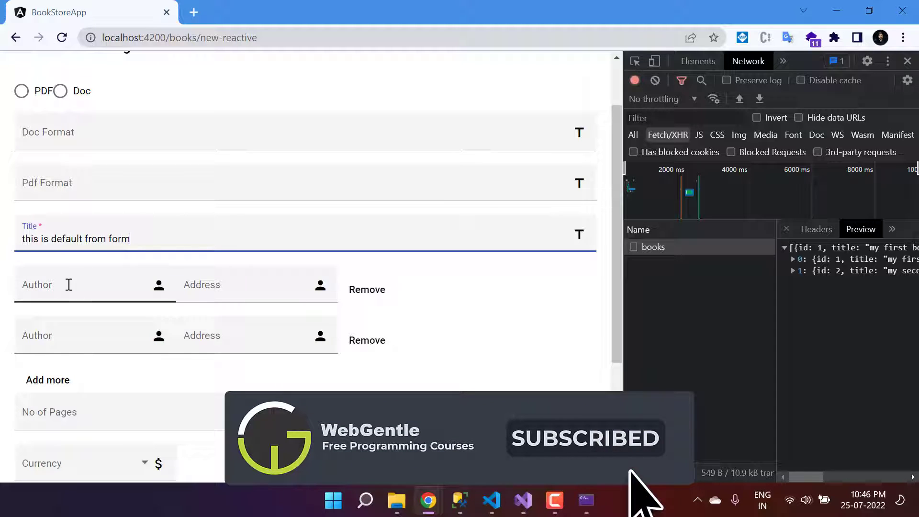
{"action": "type", "text": "auth"}
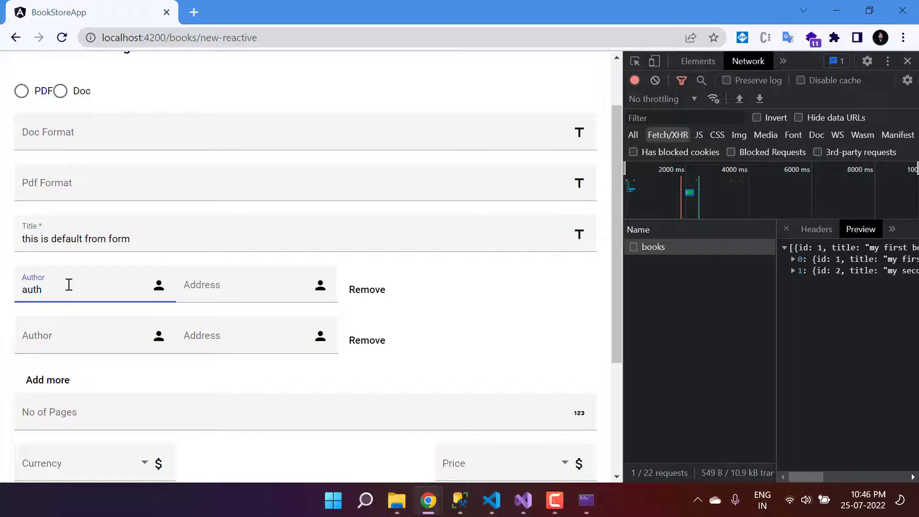
{"action": "type", "text": "auth 2 address"}
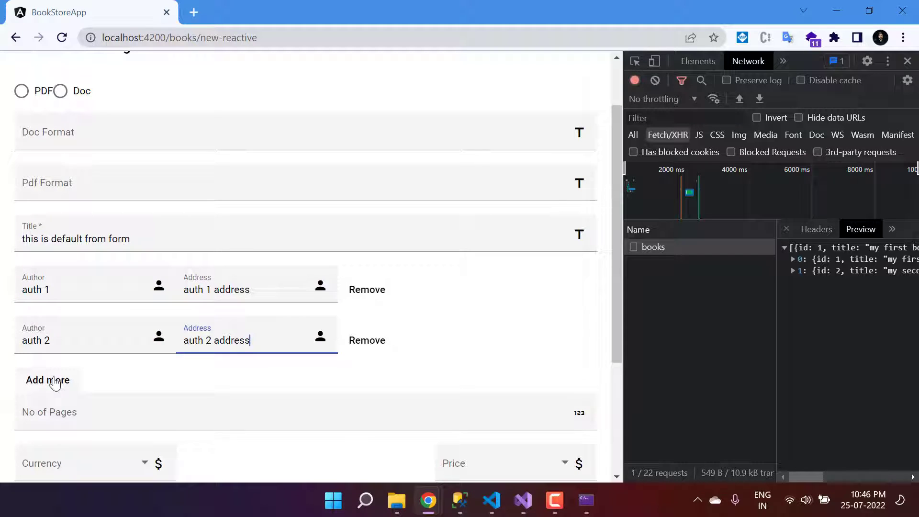
- Add a third author row, set the price to 300 and pick the publish date
{"action": "left_click", "coordinate": [48, 380]}
{"action": "type", "text": "1000"}
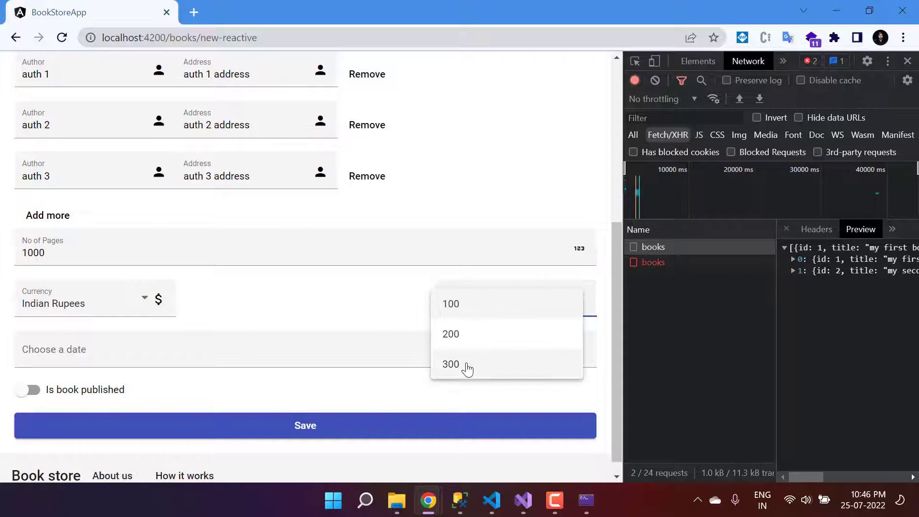
{"action": "left_click", "coordinate": [451, 364]}
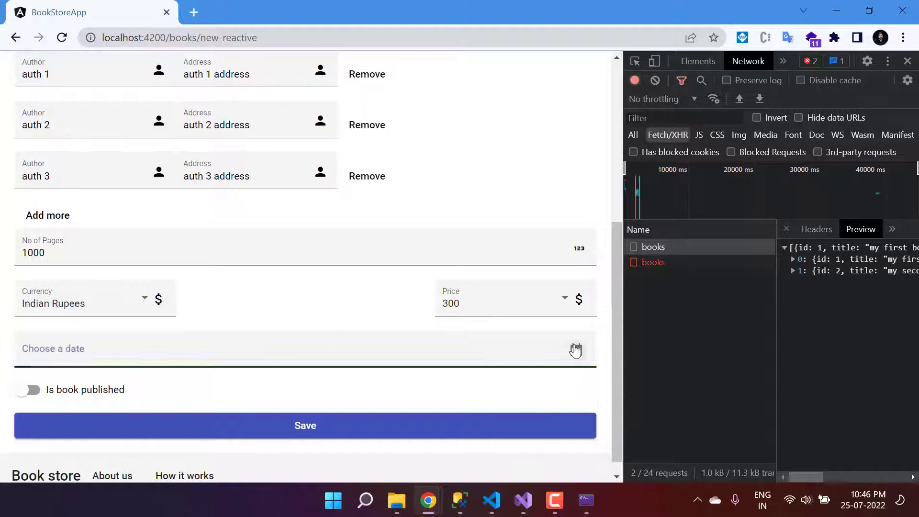
{"action": "left_click", "coordinate": [575, 350]}
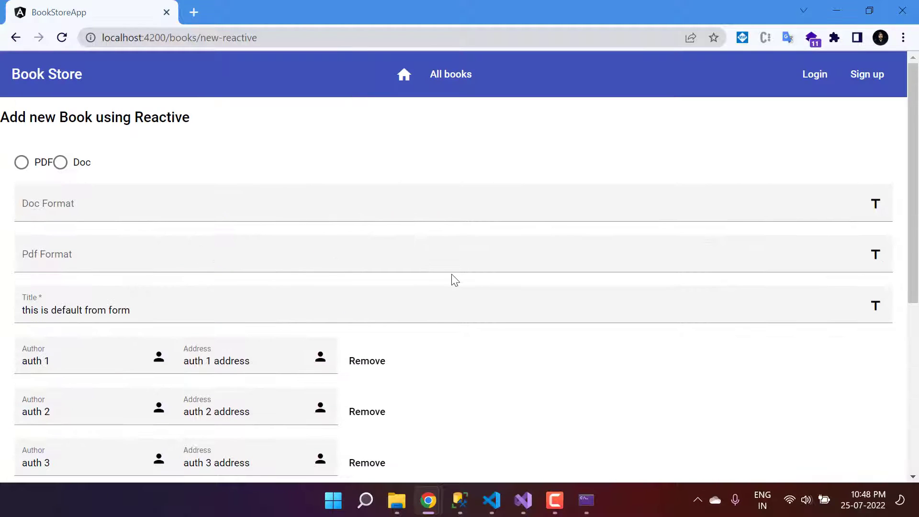
{"action": "mouse_move", "coordinate": [450, 75]}
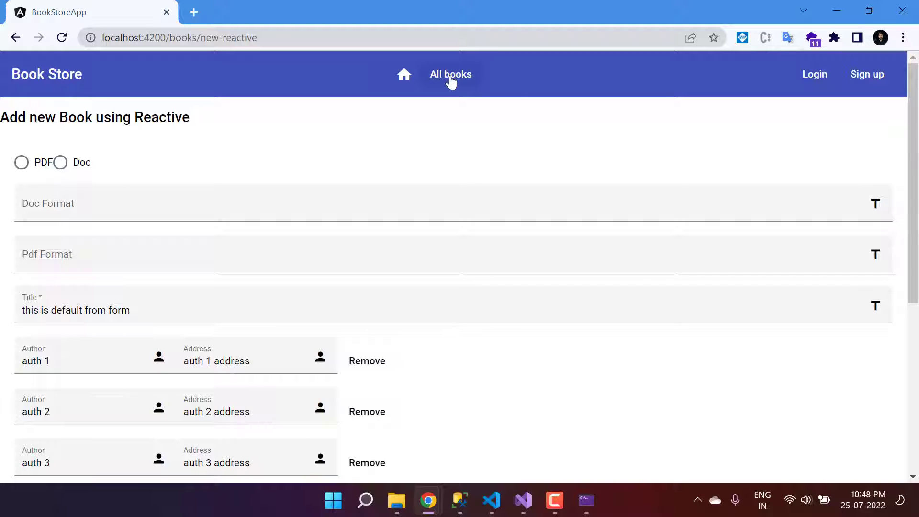
- Show All books and scroll to the new 1000-page, 300 INR book card
{"action": "left_click", "coordinate": [450, 75]}
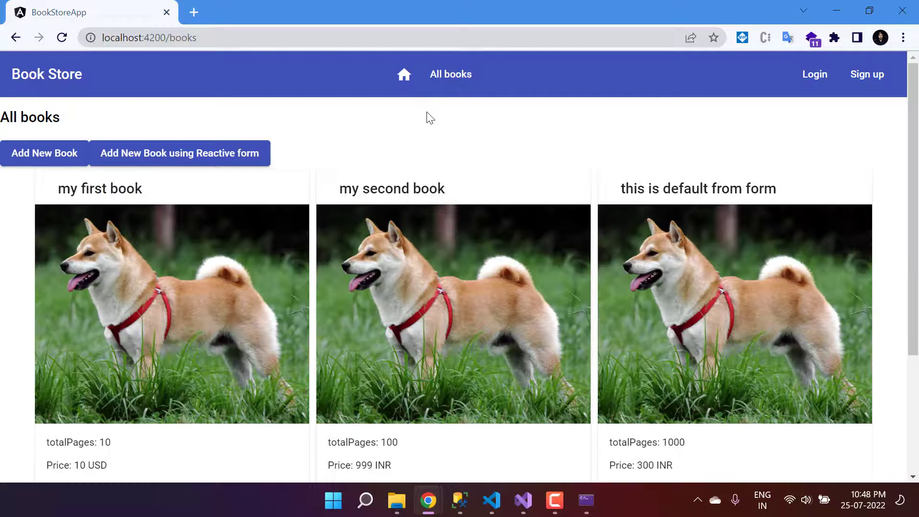
{"action": "mouse_move", "coordinate": [666, 203]}
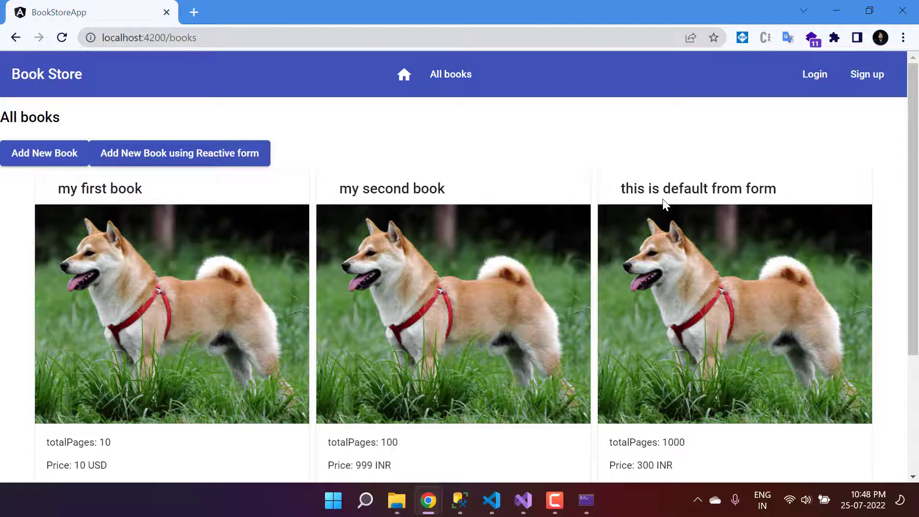
{"action": "scroll", "scroll_direction": "down", "scroll_amount": 3}
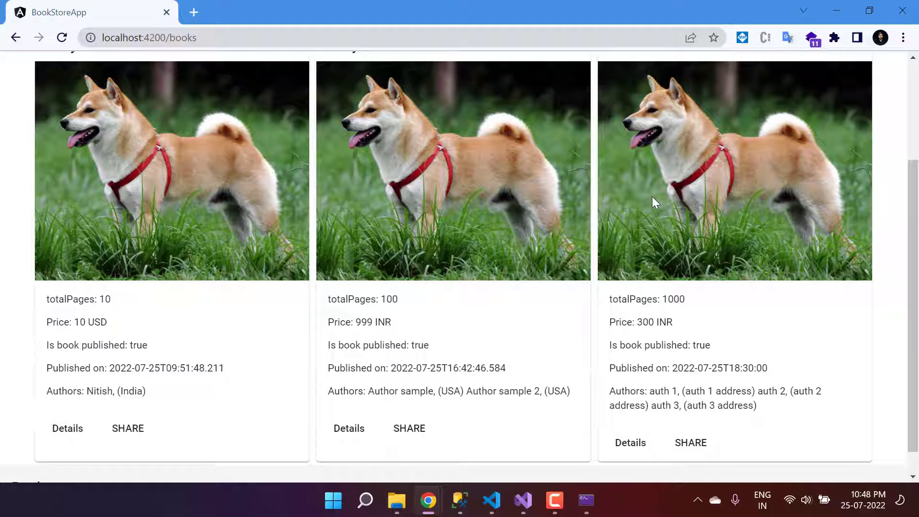
{"action": "mouse_move", "coordinate": [622, 312]}
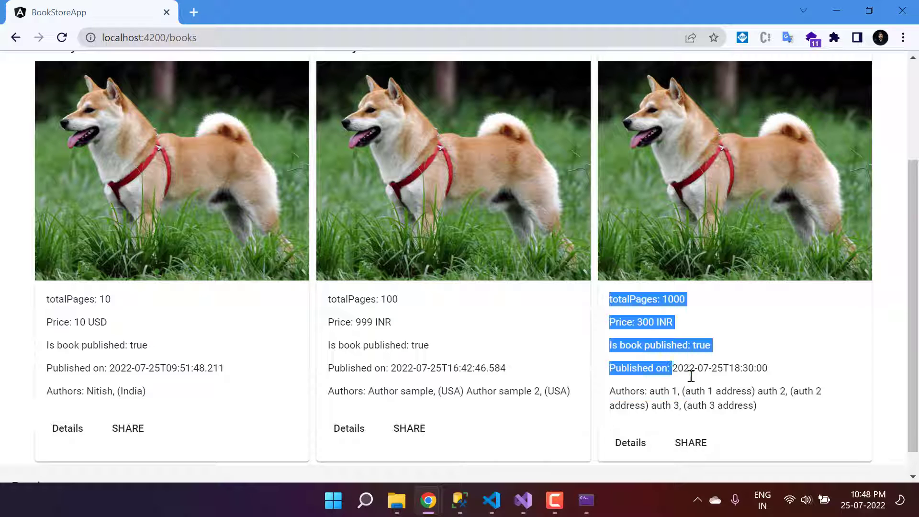
- In SSMS, run Select Top 1000 Rows on the dbo.BookModel table
{"action": "left_click", "coordinate": [459, 501]}
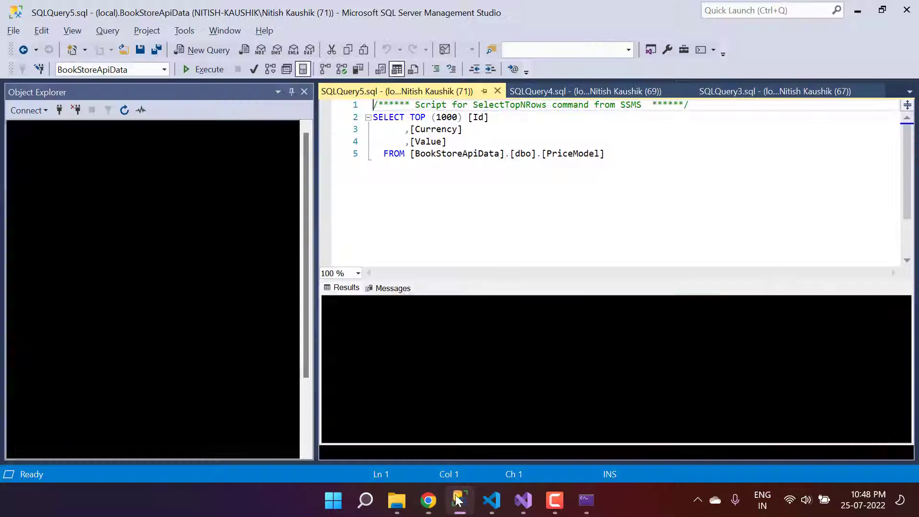
{"action": "left_click", "coordinate": [208, 69]}
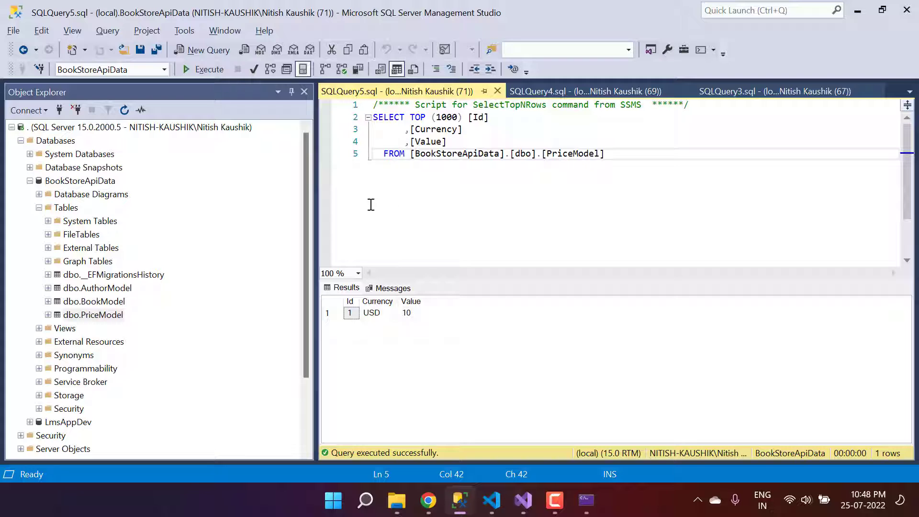
{"action": "mouse_move", "coordinate": [115, 304]}
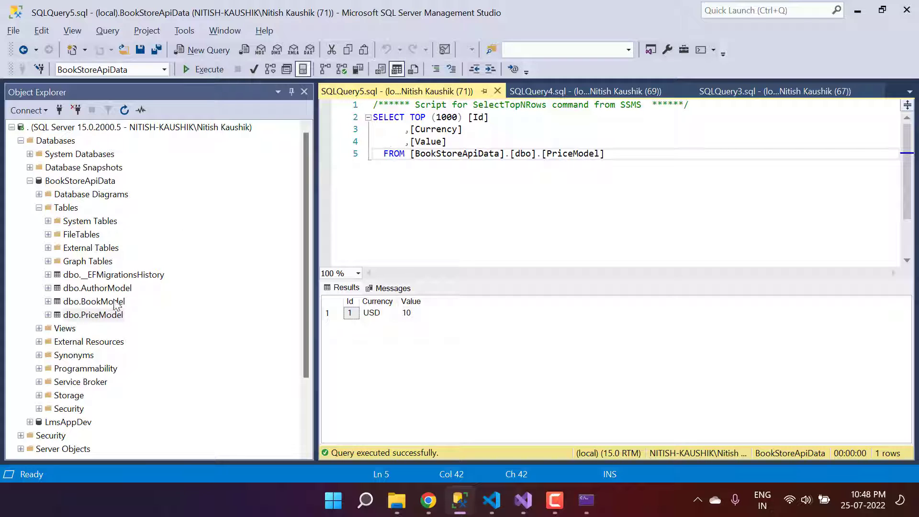
{"action": "right_click", "coordinate": [92, 301]}
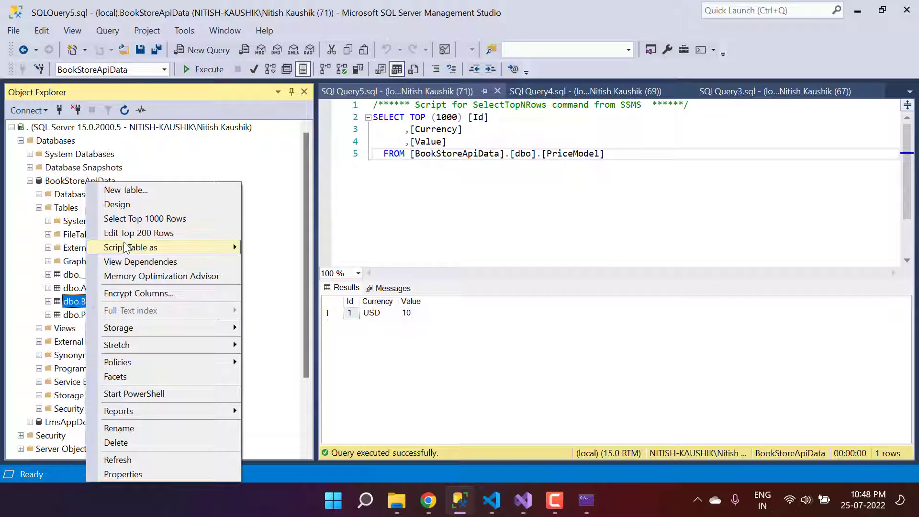
{"action": "left_click", "coordinate": [144, 218]}
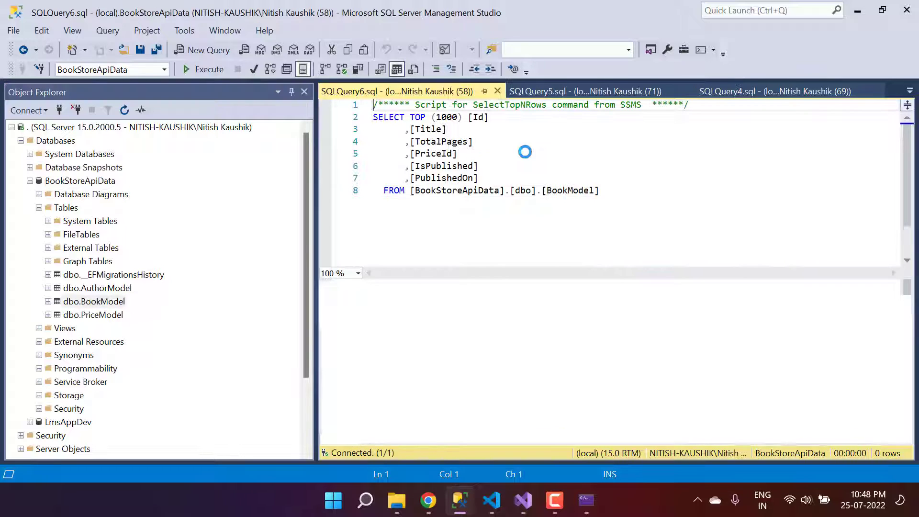
- Check the result rows for the 'this is default from form' book, then return to Visual Studio
{"action": "left_click", "coordinate": [206, 69]}
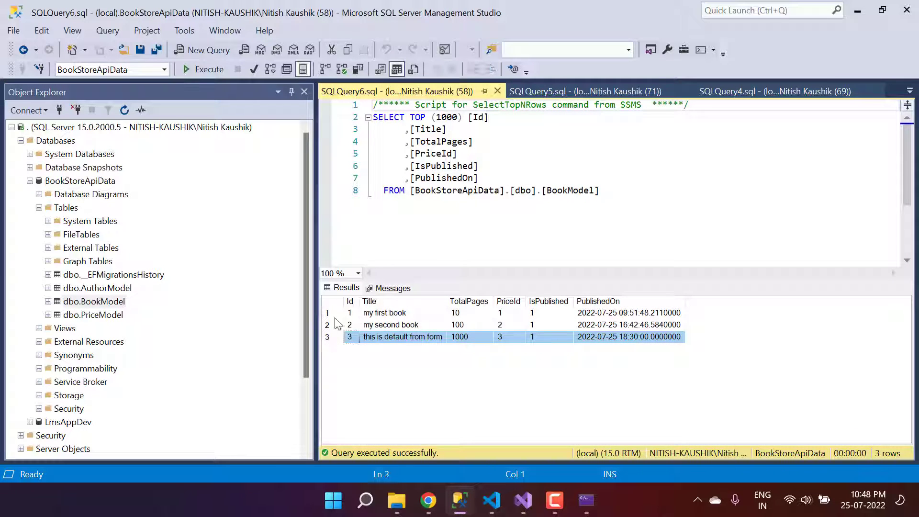
{"action": "left_click", "coordinate": [327, 325]}
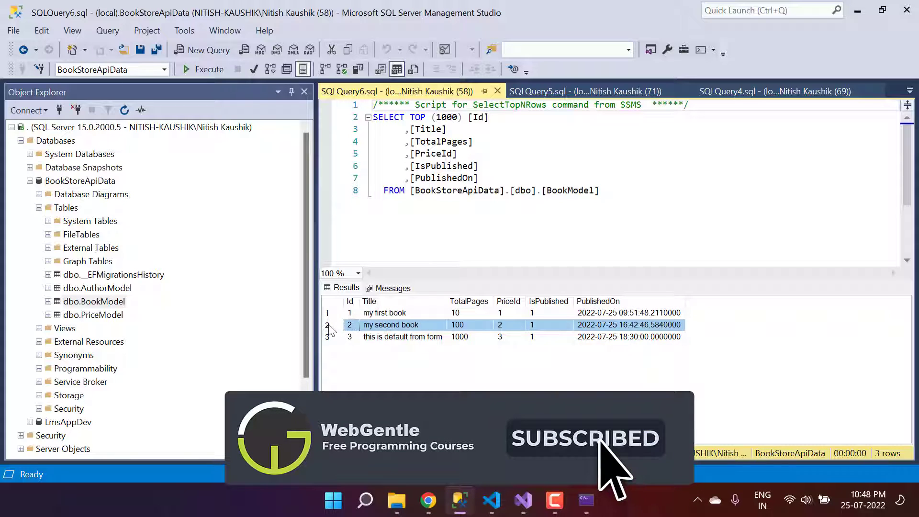
{"action": "left_click", "coordinate": [350, 337]}
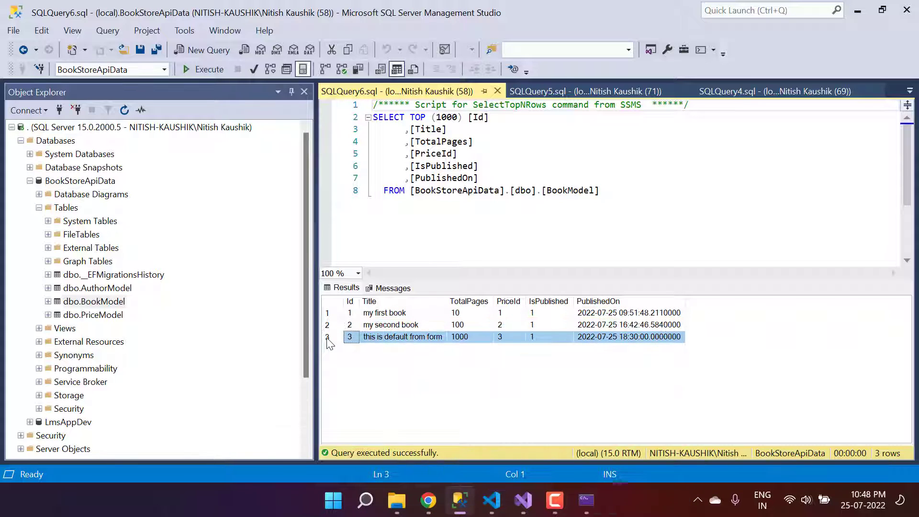
{"action": "left_click", "coordinate": [403, 336]}
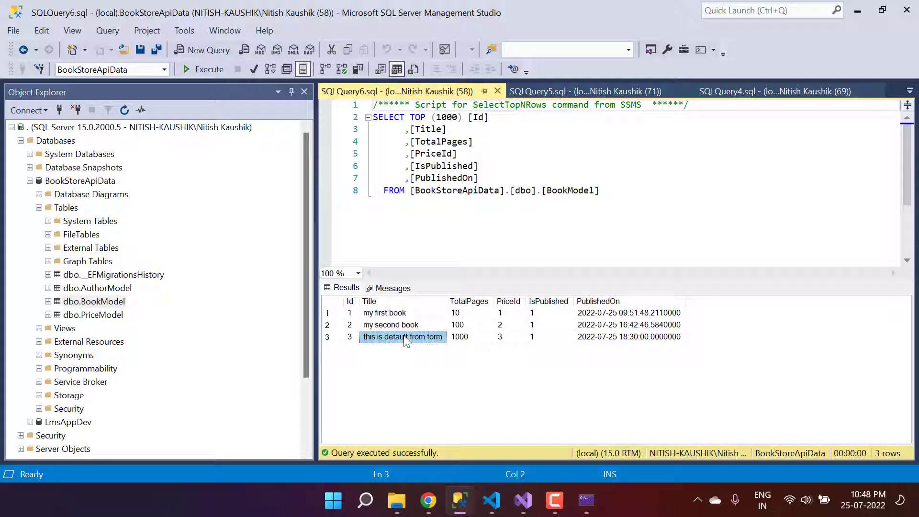
{"action": "mouse_move", "coordinate": [438, 350]}
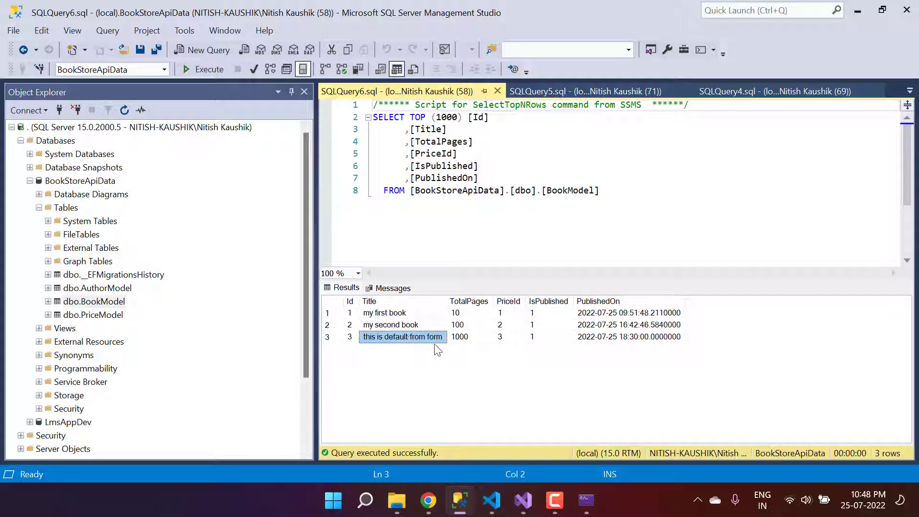
{"action": "left_click", "coordinate": [521, 501]}
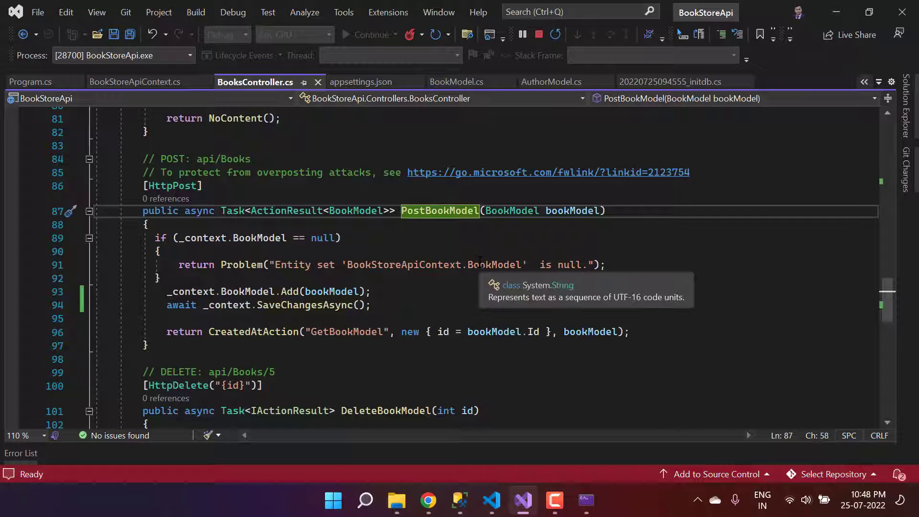
{"action": "mouse_move", "coordinate": [593, 211]}
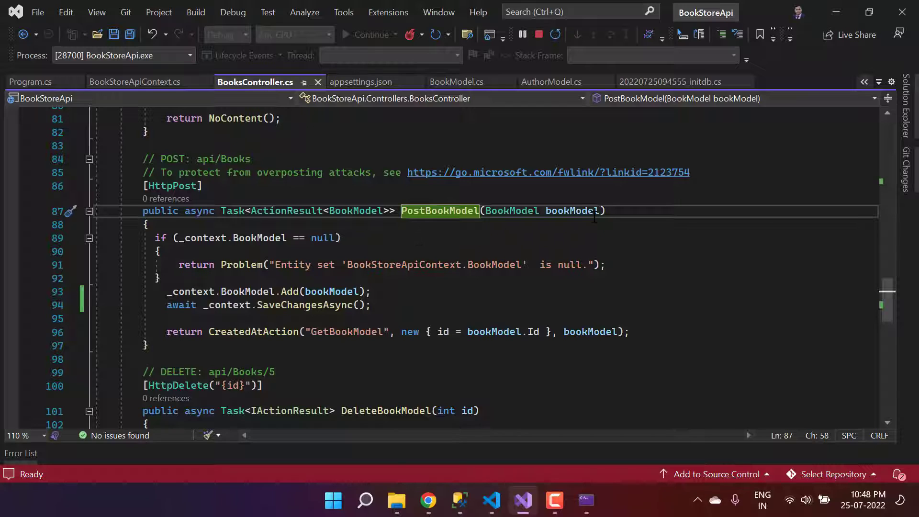